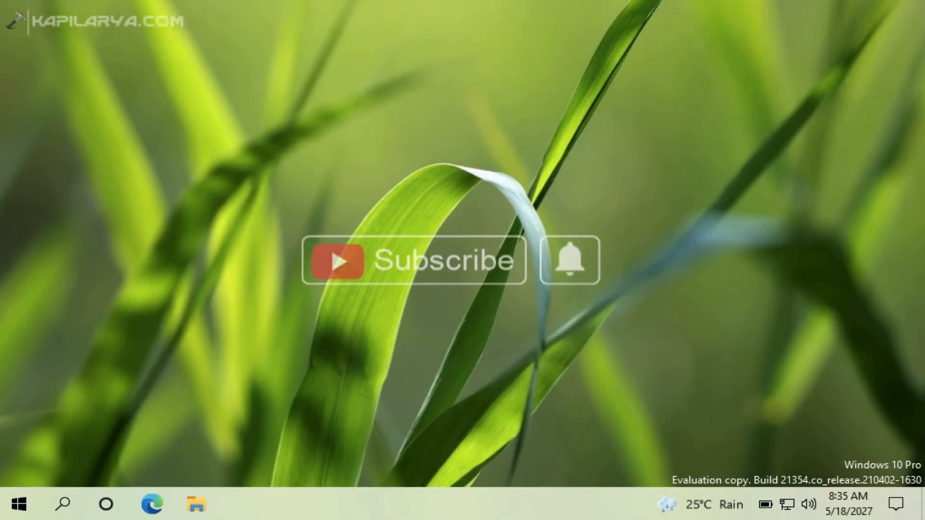
Launch Microsoft Edge from the taskbar to see the 'Your clock is ahead' page.
click(413, 261)
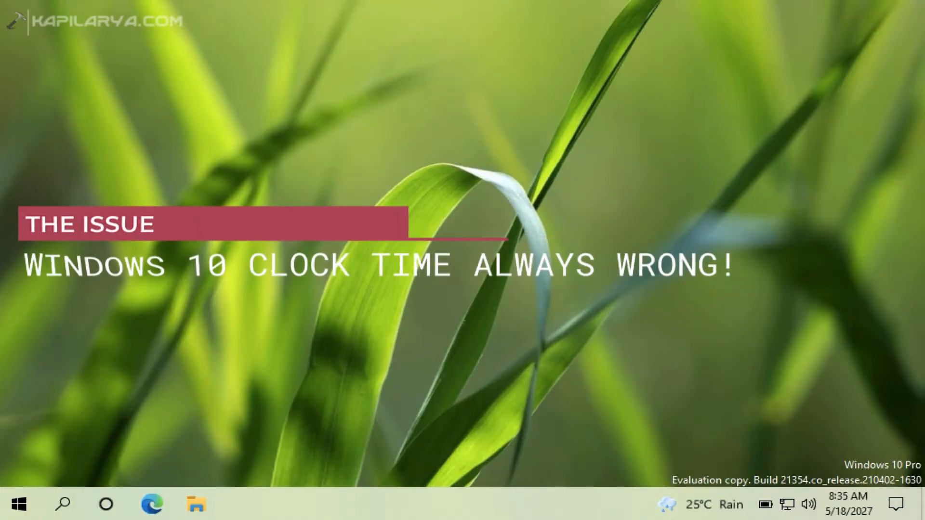
mouse_move(212, 421)
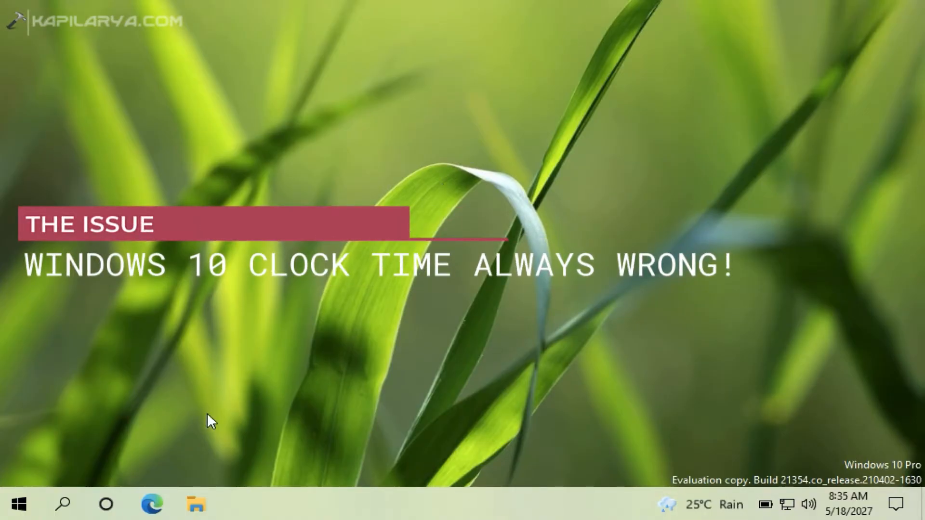
mouse_move(151, 504)
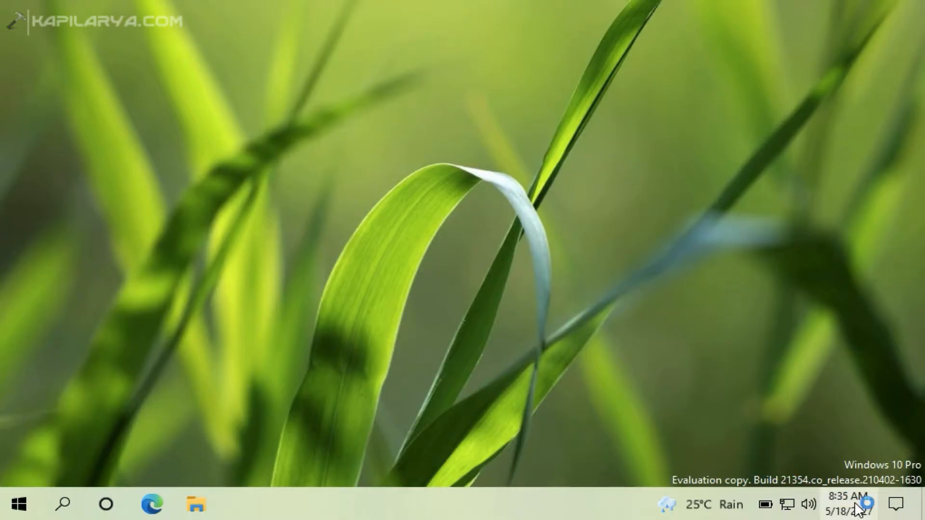
mouse_move(311, 452)
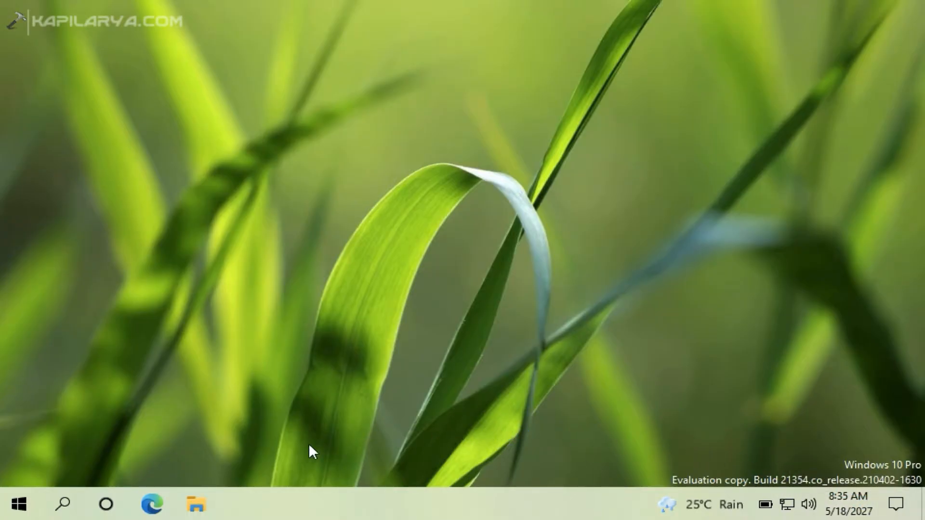
click(151, 504)
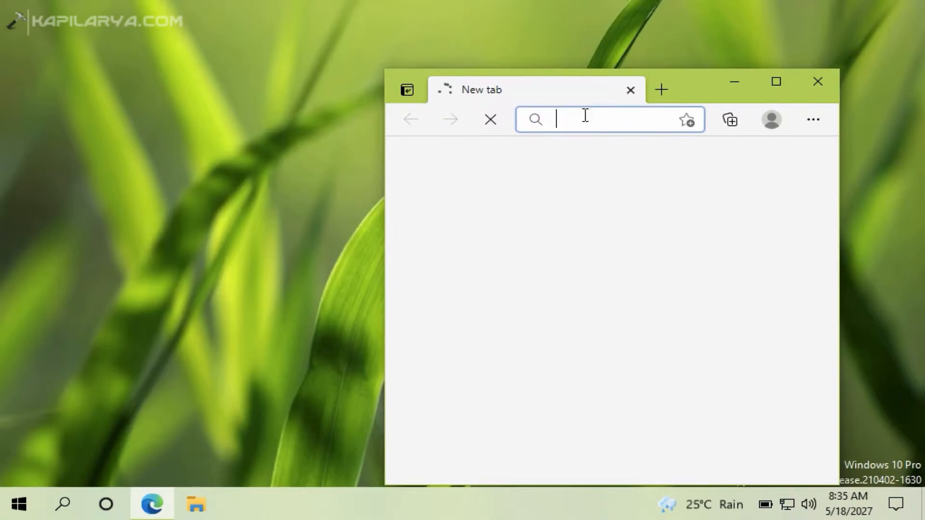
mouse_move(372, 186)
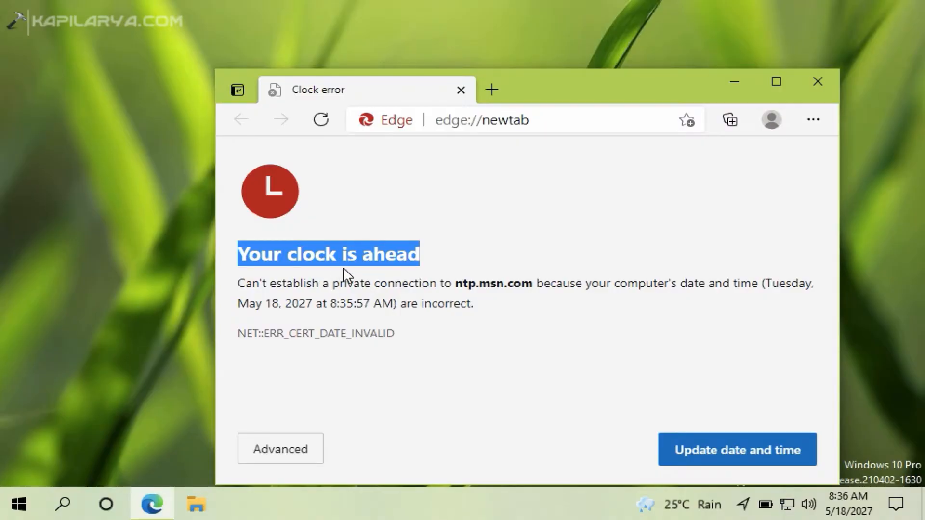
mouse_move(377, 297)
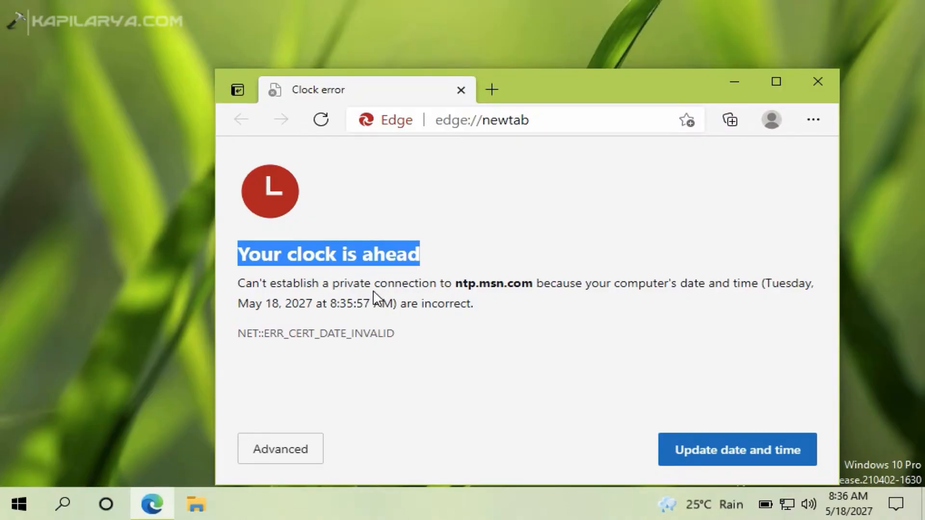
mouse_move(459, 324)
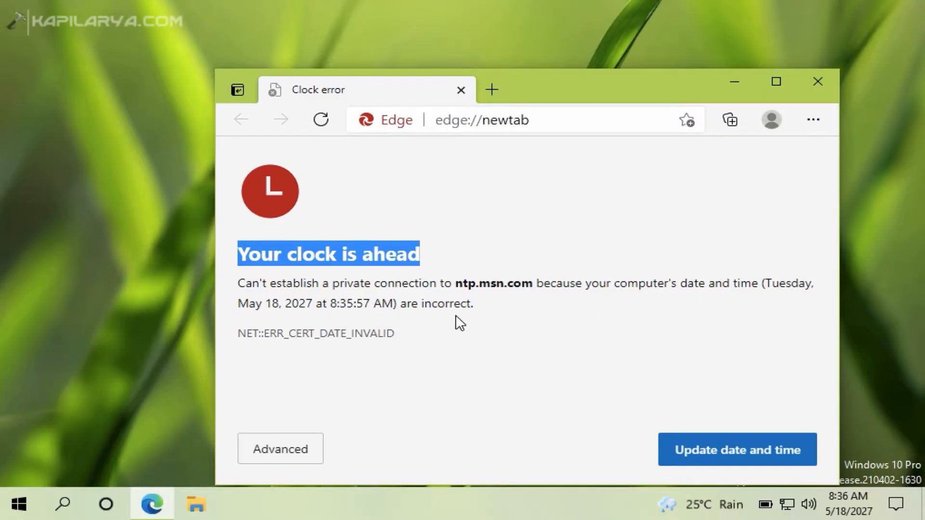
mouse_move(484, 332)
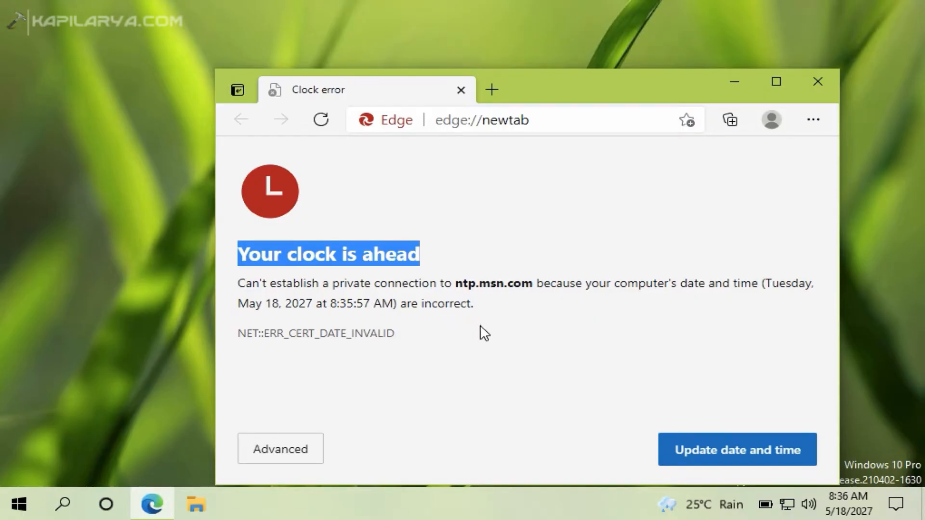
mouse_move(402, 373)
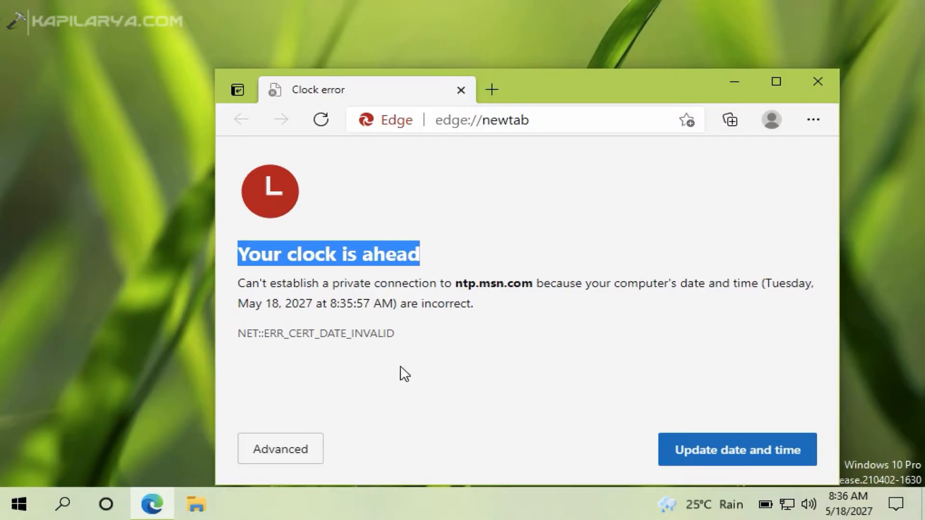
mouse_move(448, 389)
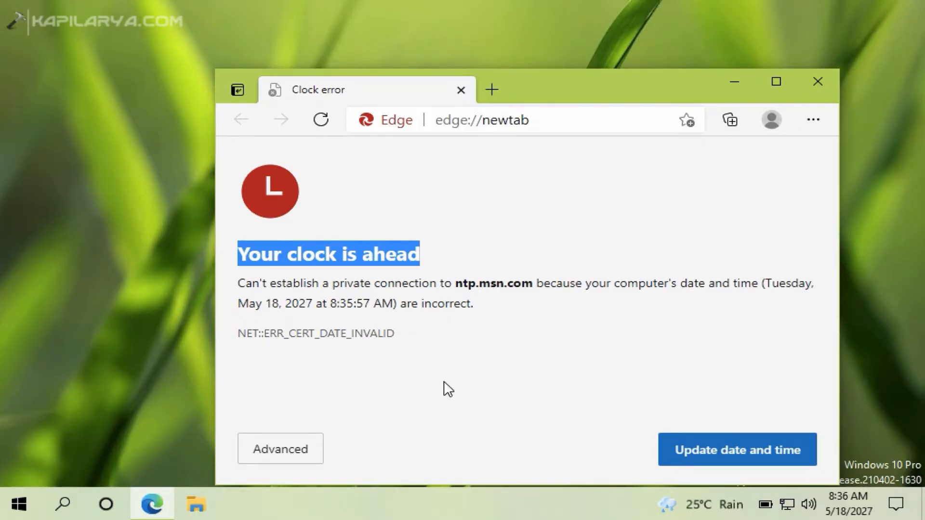
mouse_move(528, 370)
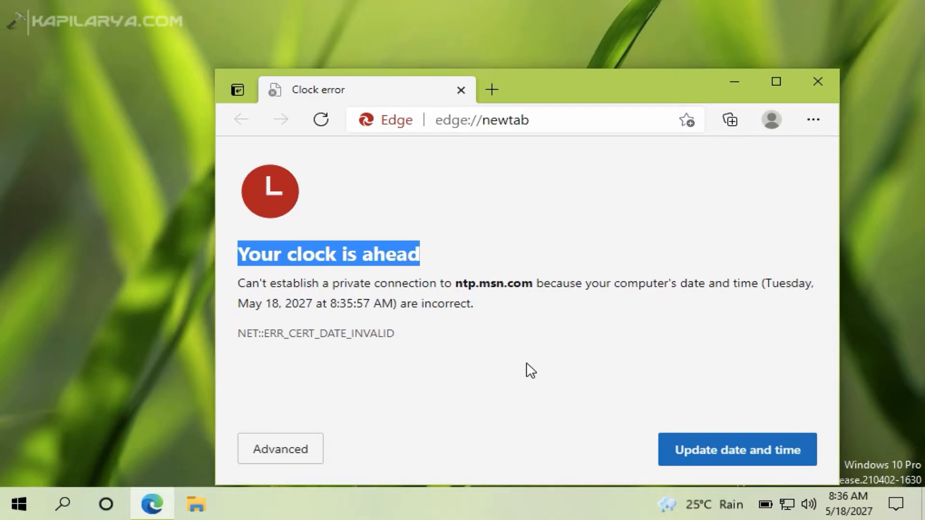
mouse_move(611, 338)
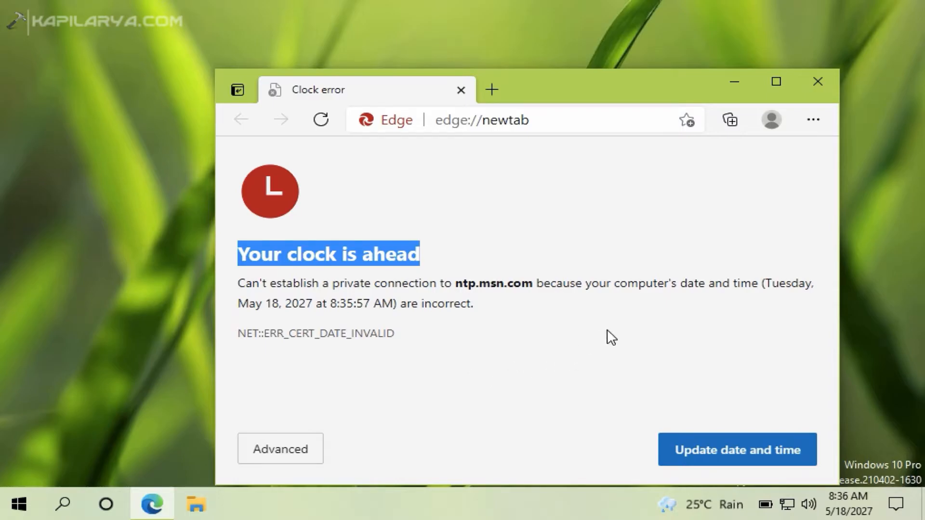
Close the Edge window reporting the clock error, returning to the desktop.
click(818, 81)
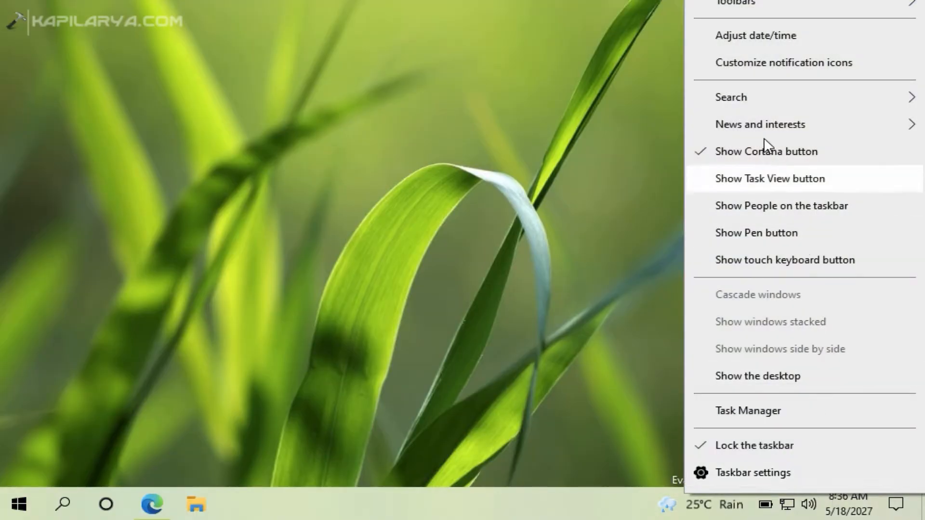
mouse_move(755, 36)
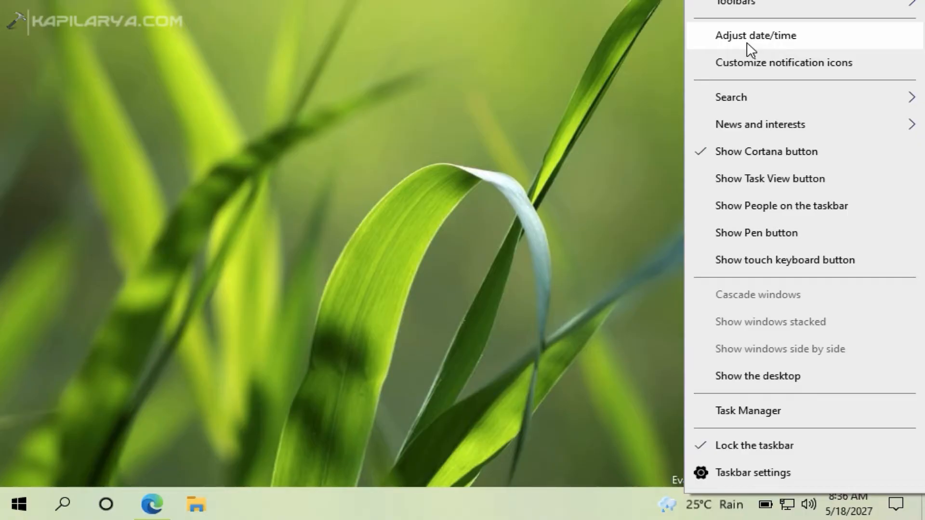
mouse_move(646, 70)
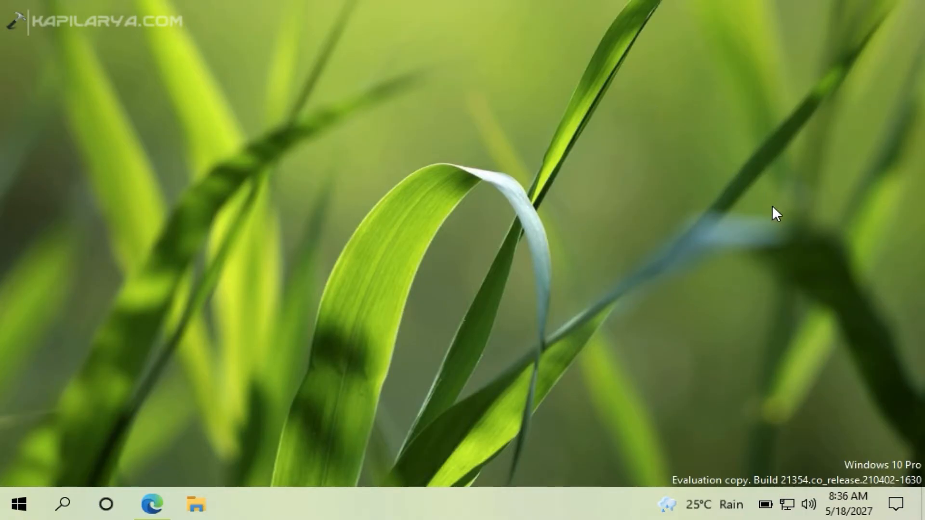
mouse_move(797, 398)
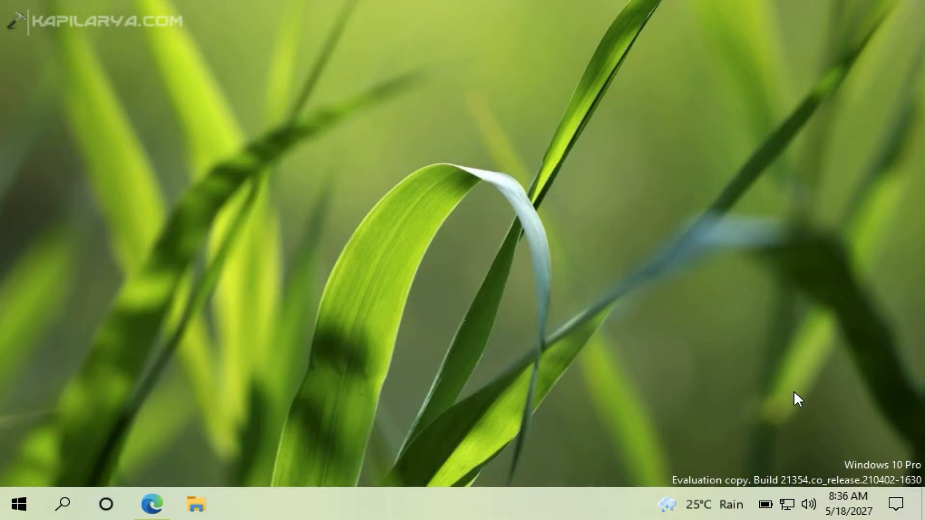
mouse_move(779, 399)
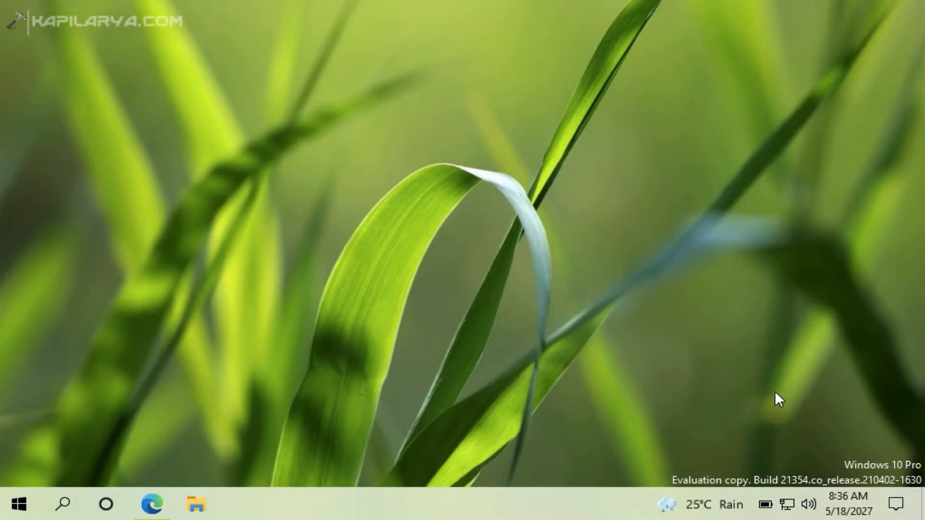
mouse_move(19, 510)
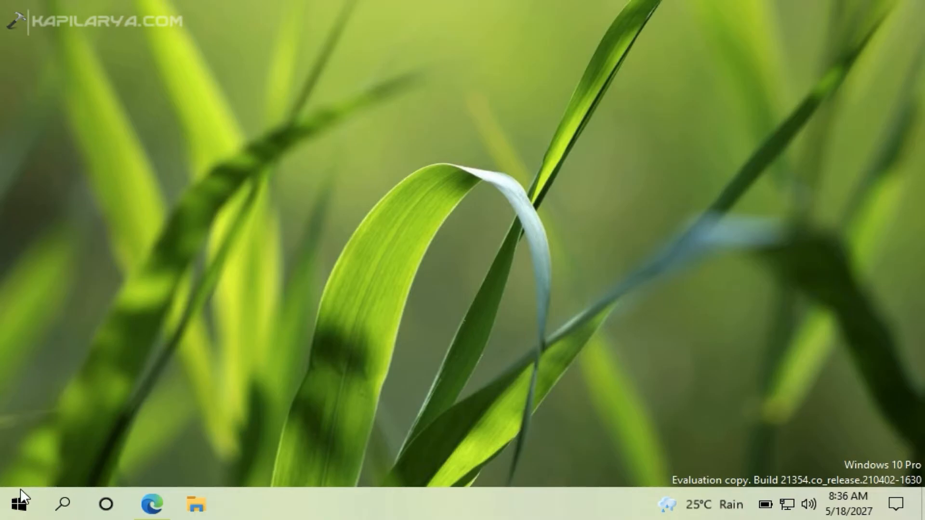
Reach the Date & time page via the Start quick menu's Settings and Time & Language.
right_click(12, 504)
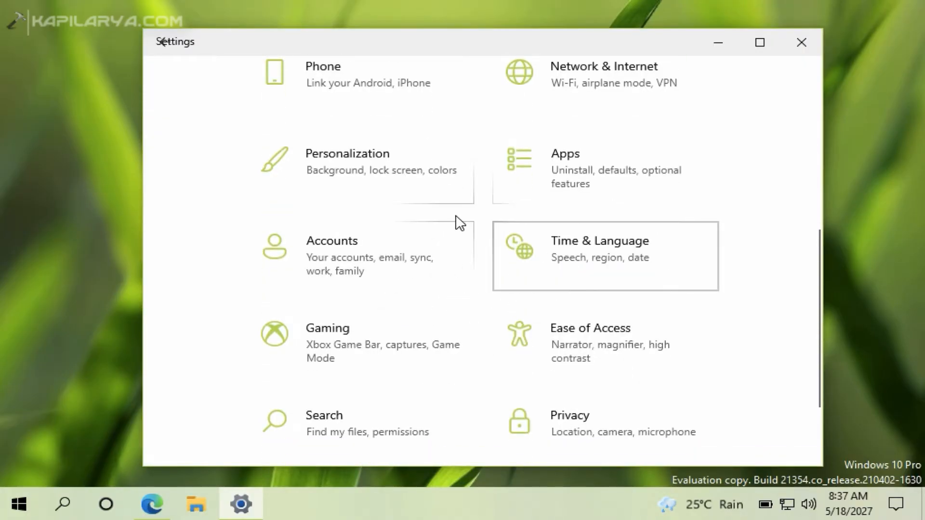
click(598, 256)
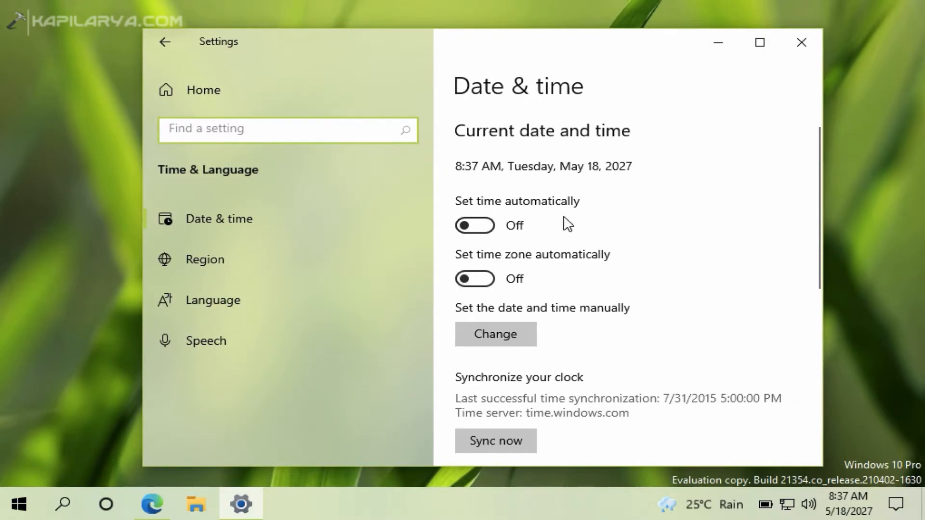
mouse_move(648, 247)
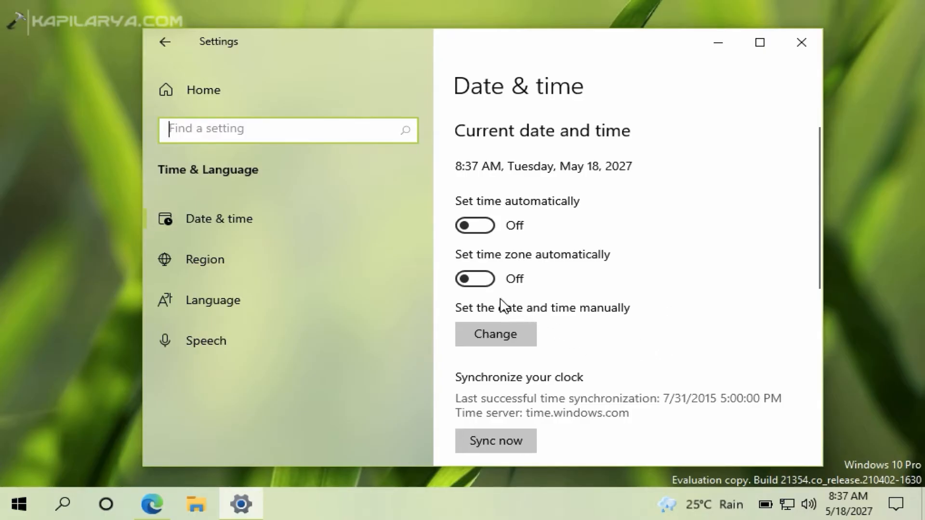
Switch on automatic time zone and automatic time, approving both UAC prompts.
click(475, 279)
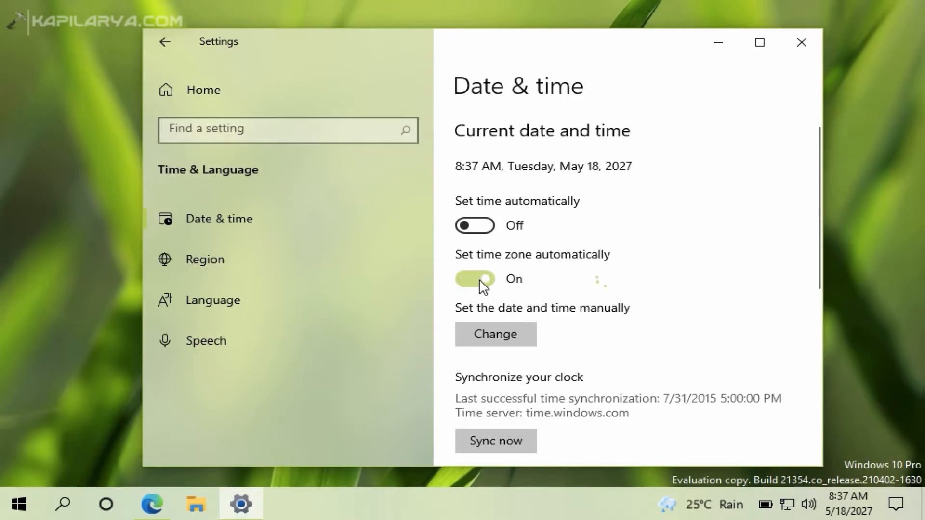
click(801, 42)
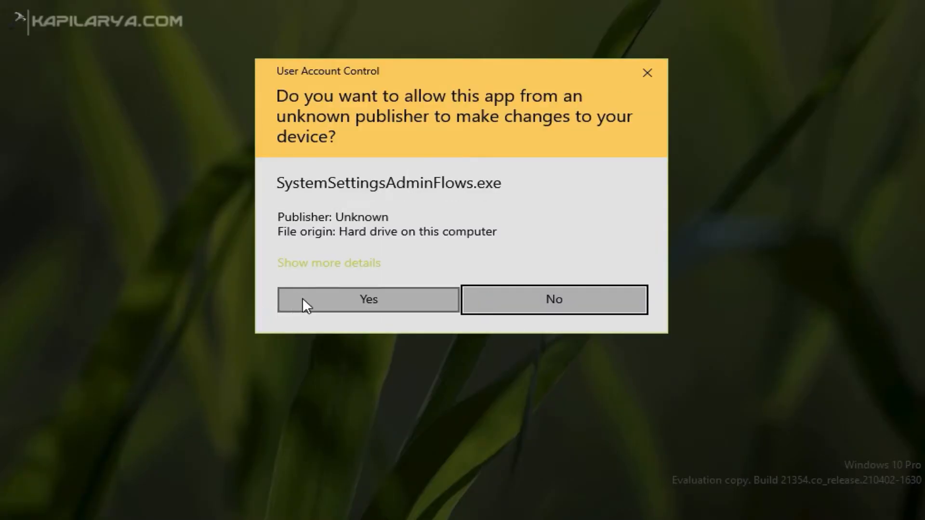
click(367, 299)
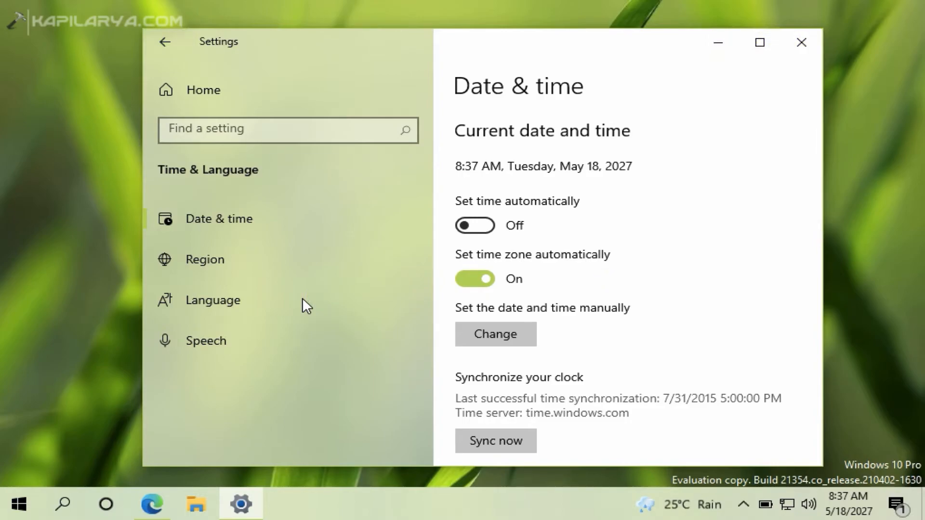
click(474, 226)
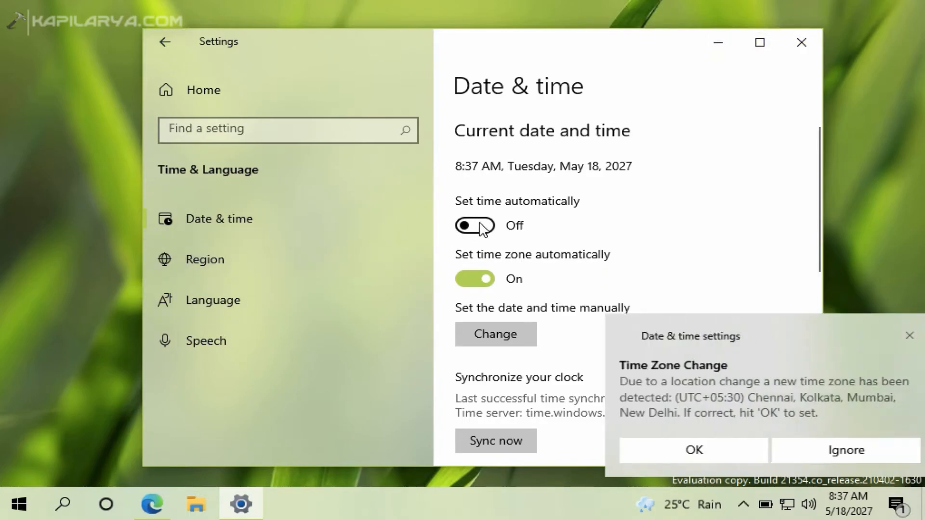
click(475, 225)
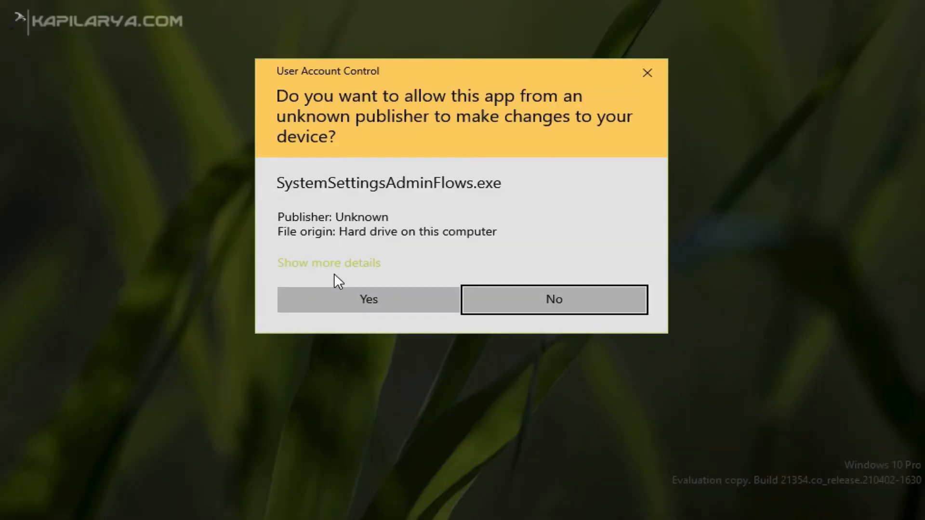
click(367, 299)
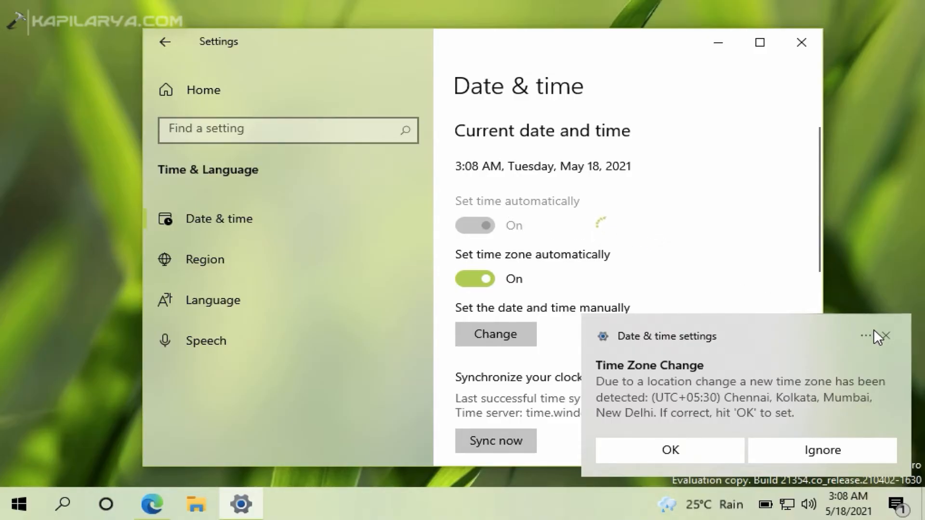
click(881, 337)
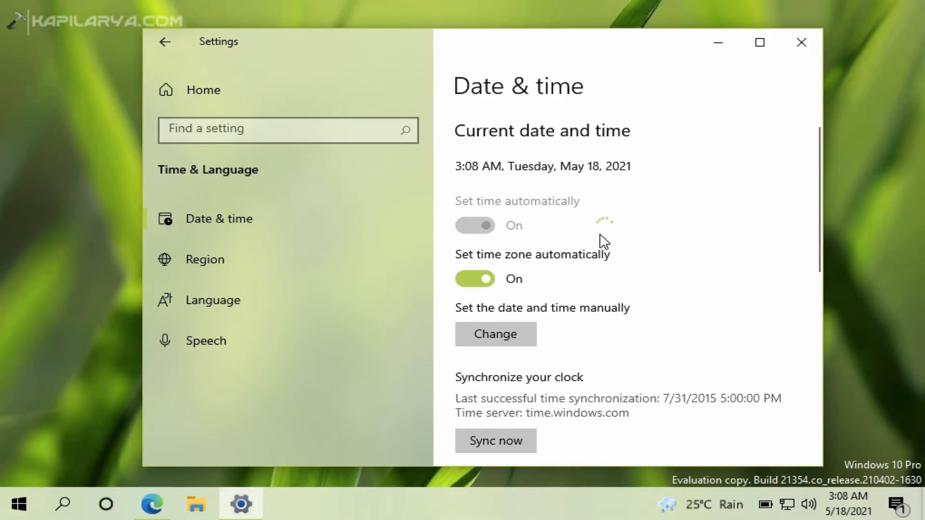
click(474, 226)
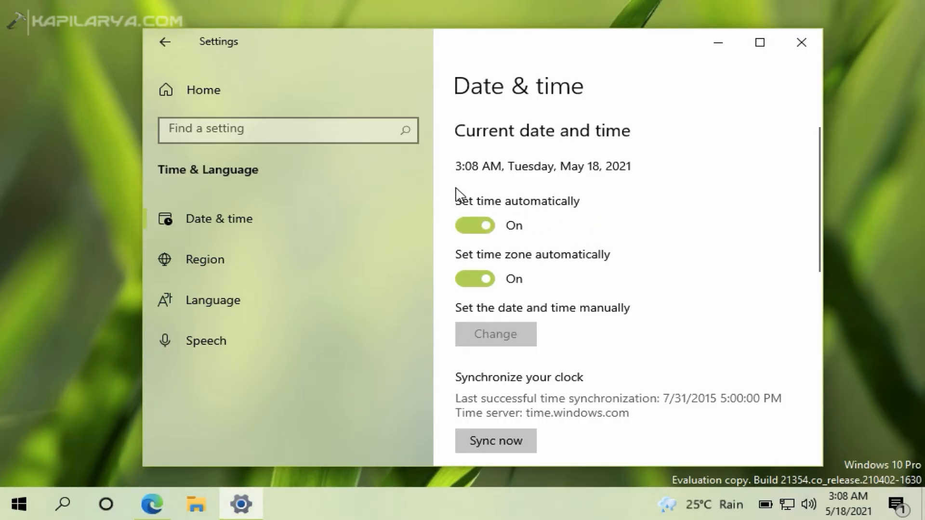
mouse_move(511, 172)
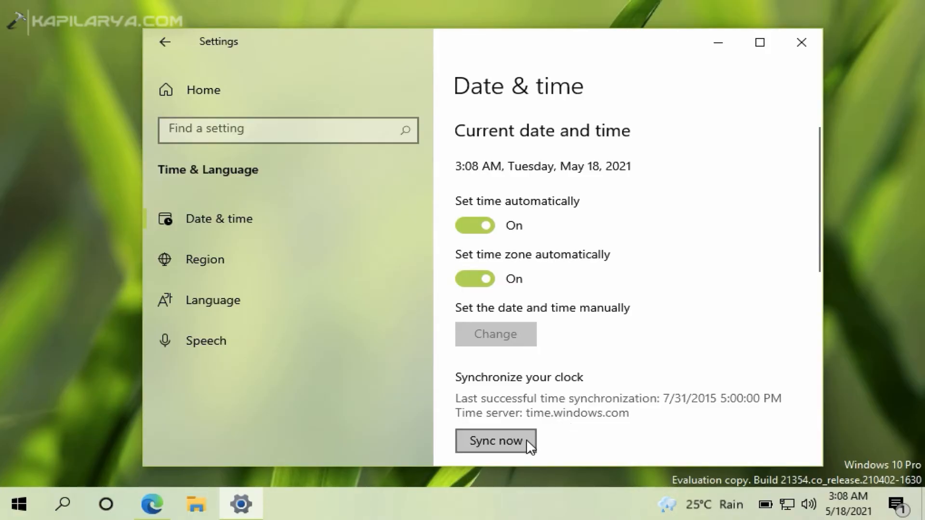
click(496, 440)
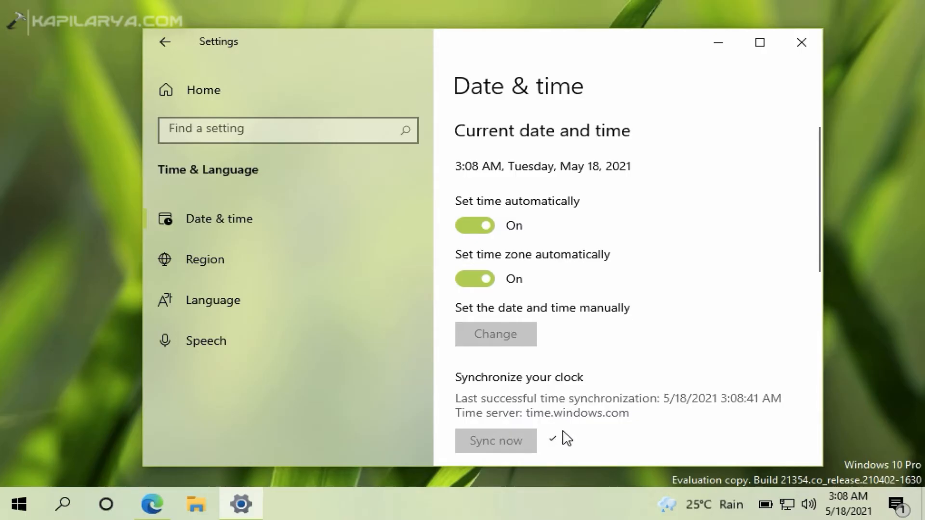
mouse_move(606, 433)
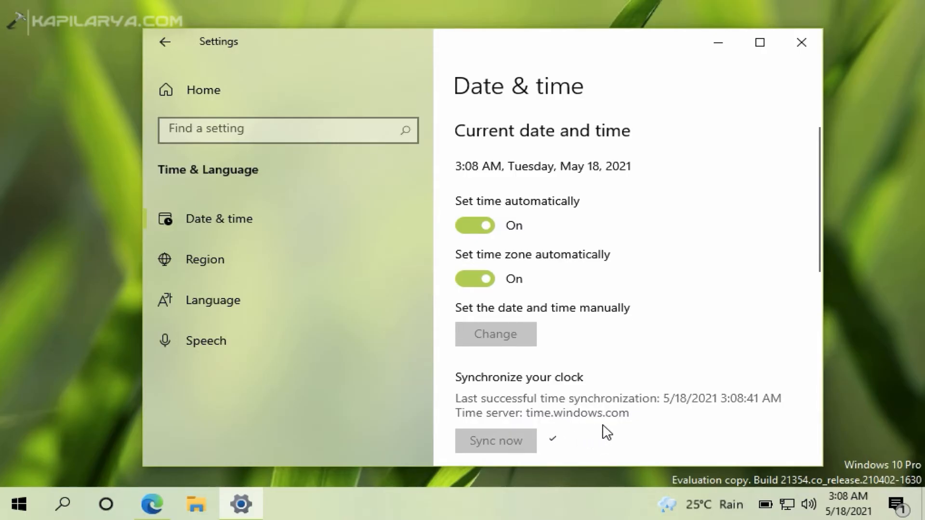
mouse_move(623, 432)
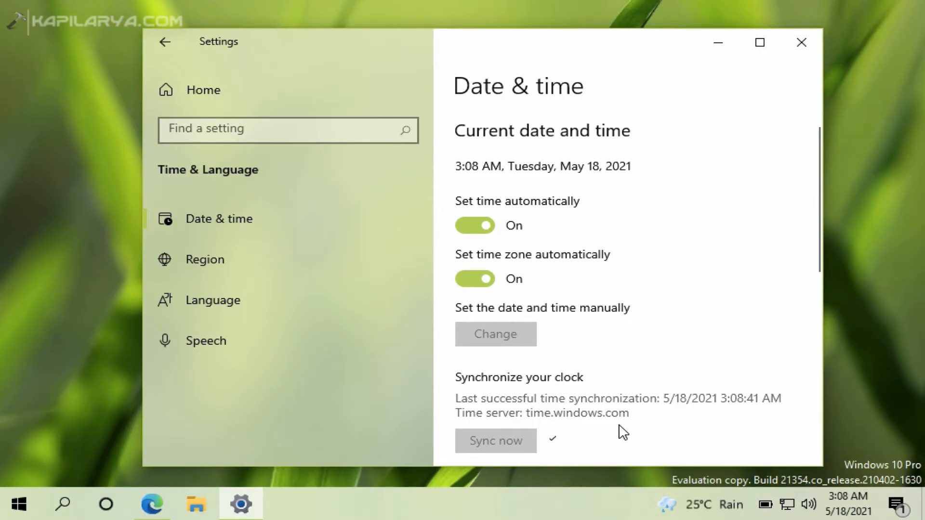
mouse_move(627, 345)
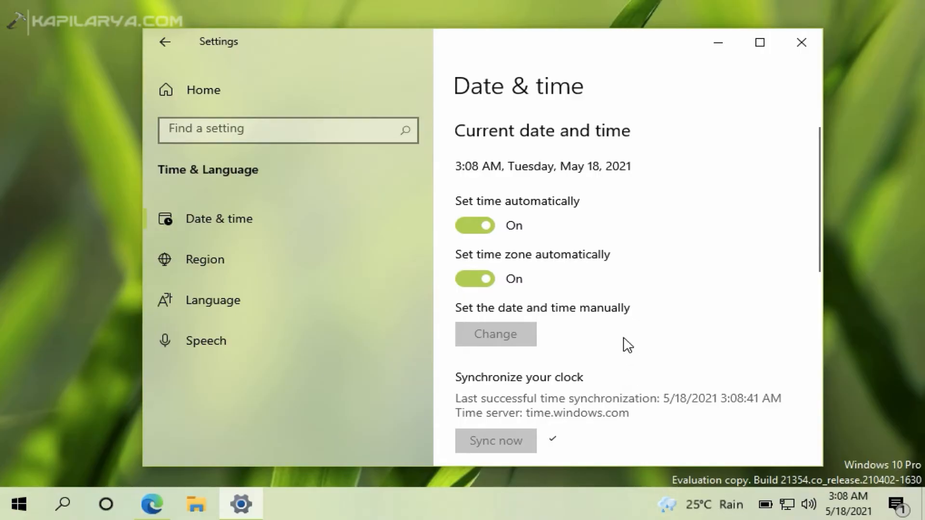
mouse_move(766, 438)
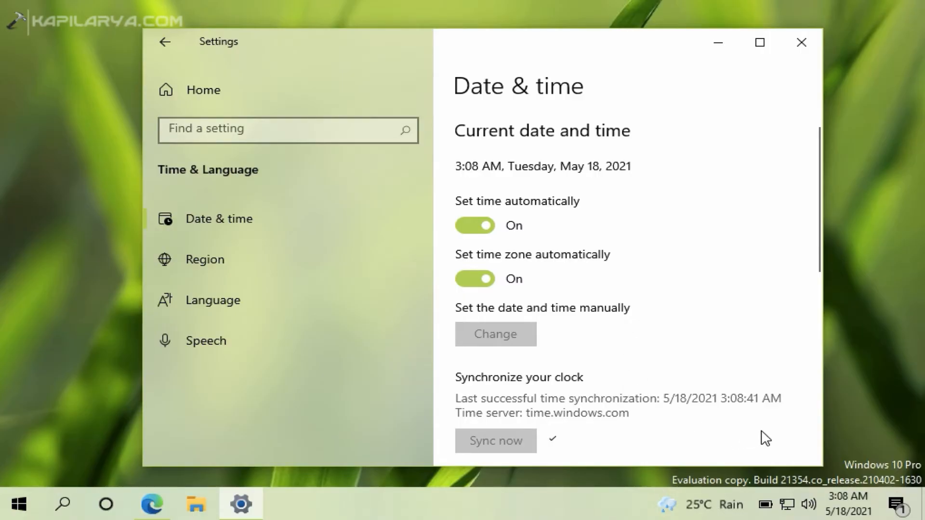
mouse_move(818, 506)
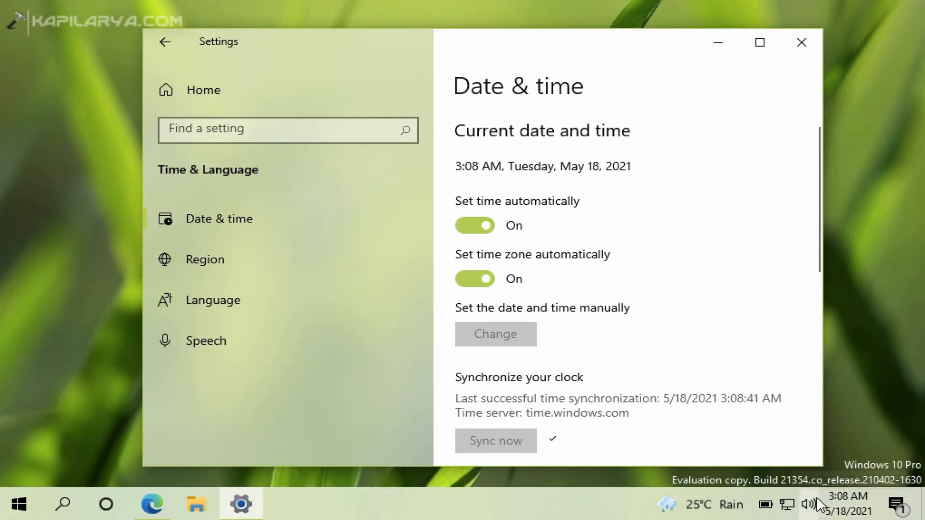
mouse_move(692, 424)
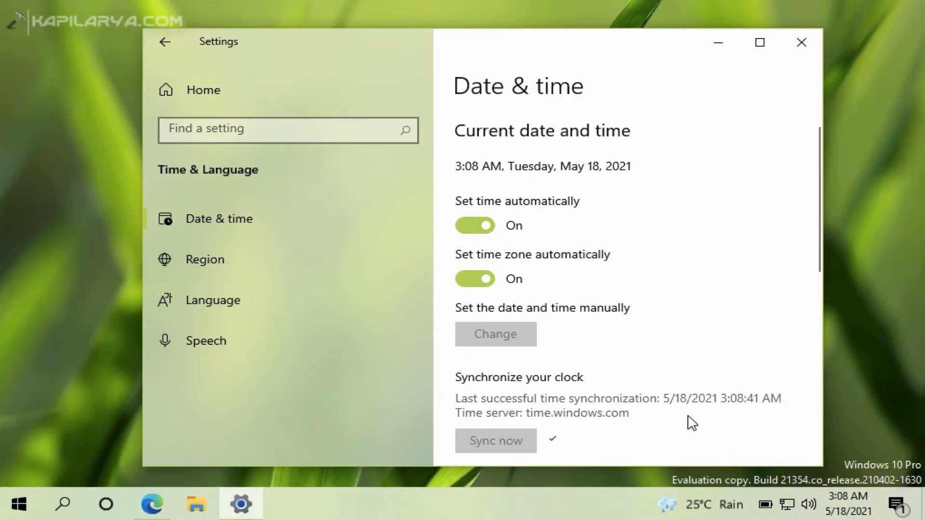
mouse_move(711, 62)
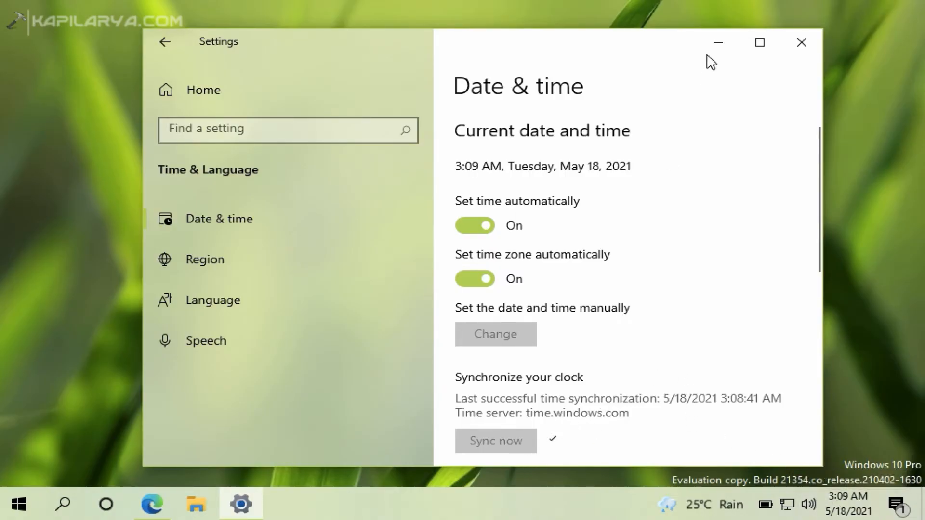
Close Settings and run regedit from the Run box, allowing it to make changes.
click(801, 41)
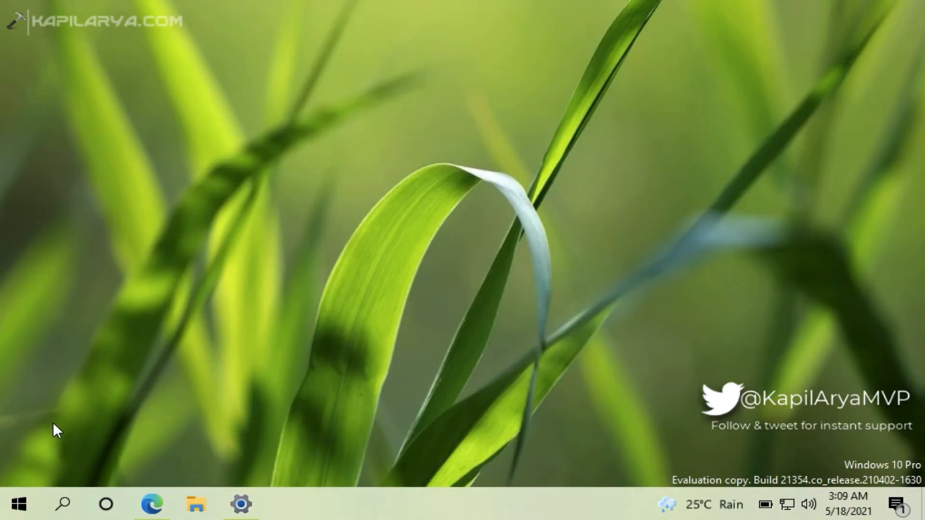
right_click(17, 504)
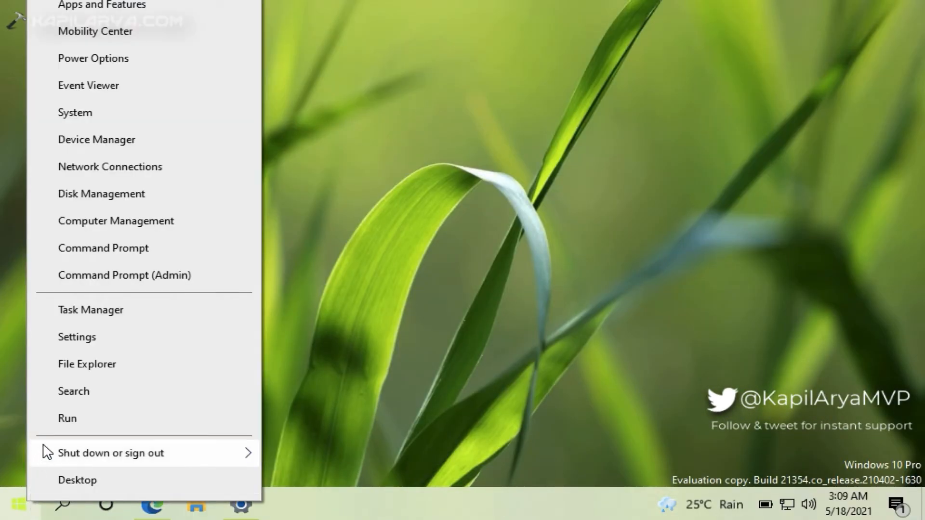
click(67, 417)
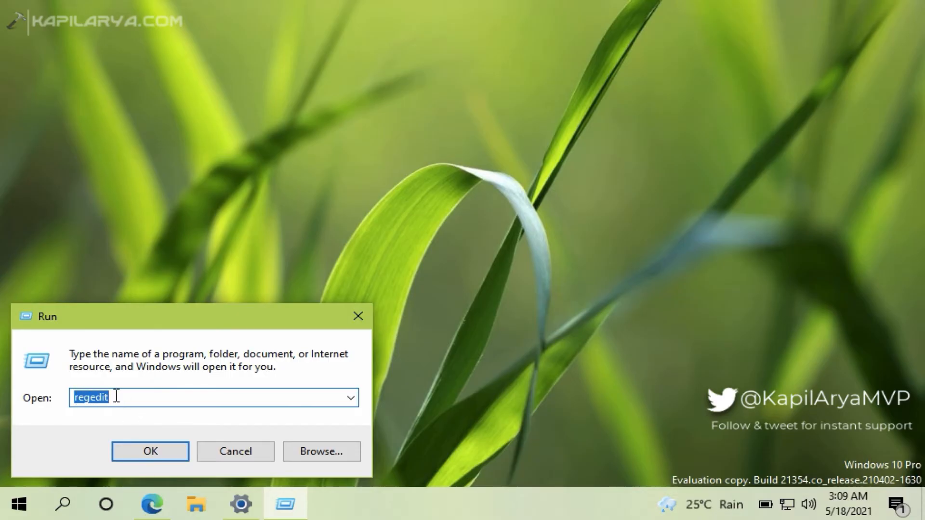
click(151, 451)
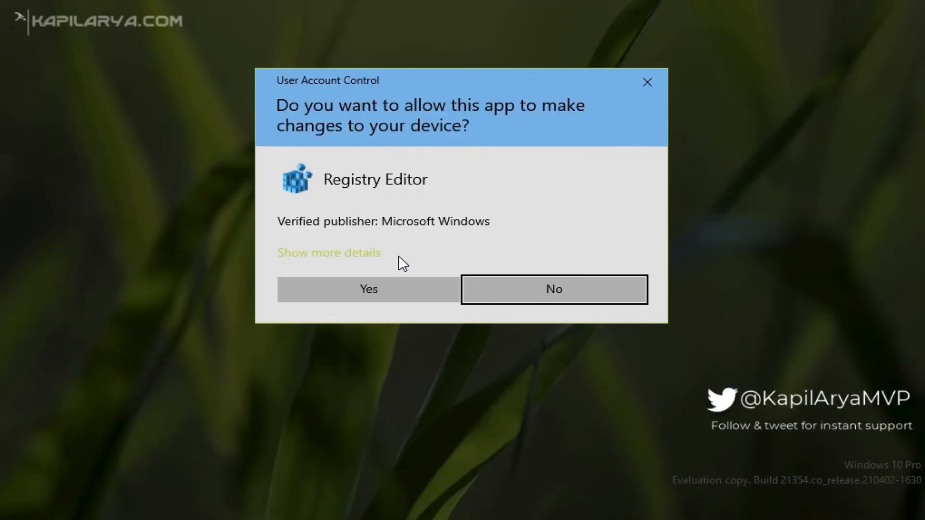
click(367, 290)
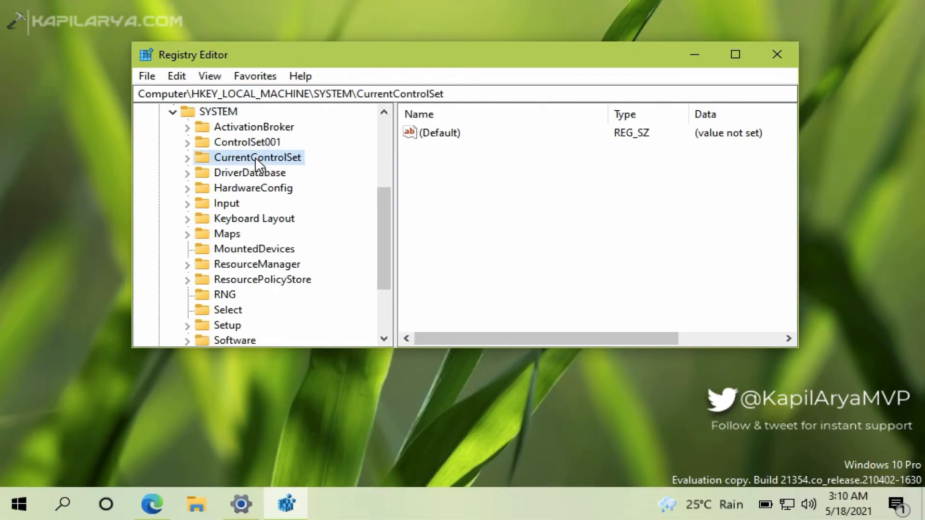
Expand CurrentControlSet > Control to reach the TimeZoneInformation key.
click(188, 157)
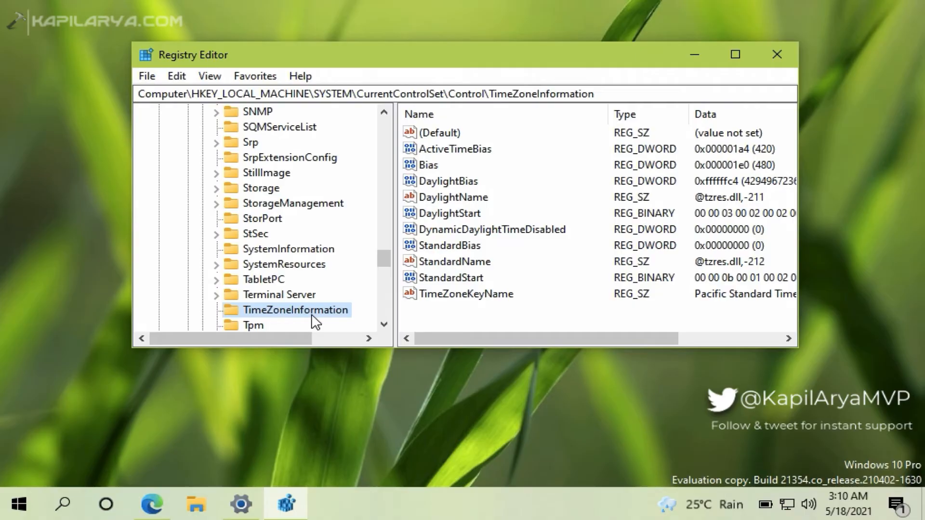
mouse_move(433, 323)
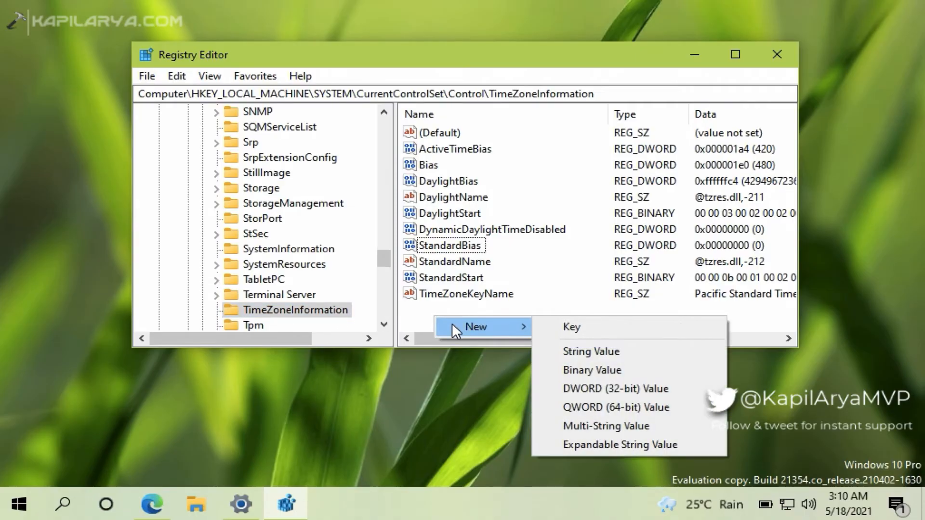
Create a DWORD (32-bit) value in TimeZoneInformation named RealTimeIsUniversal.
click(612, 389)
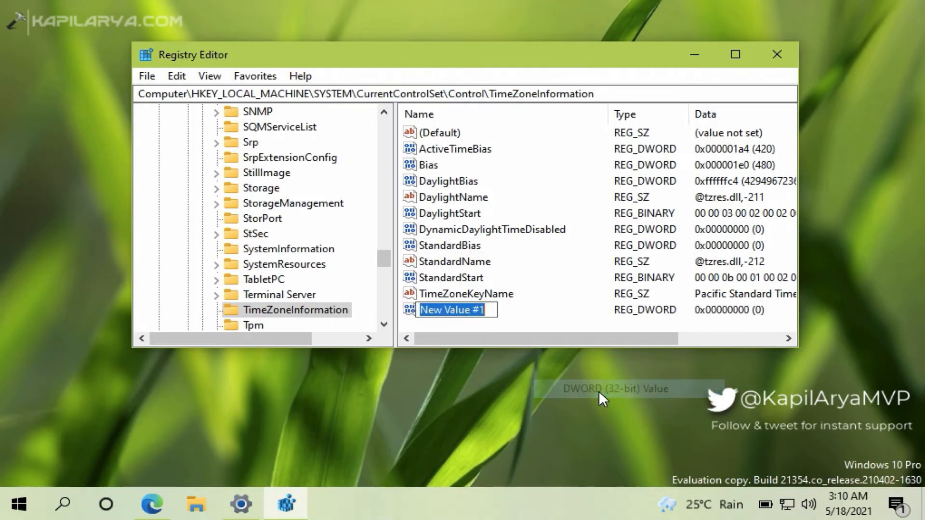
mouse_move(592, 363)
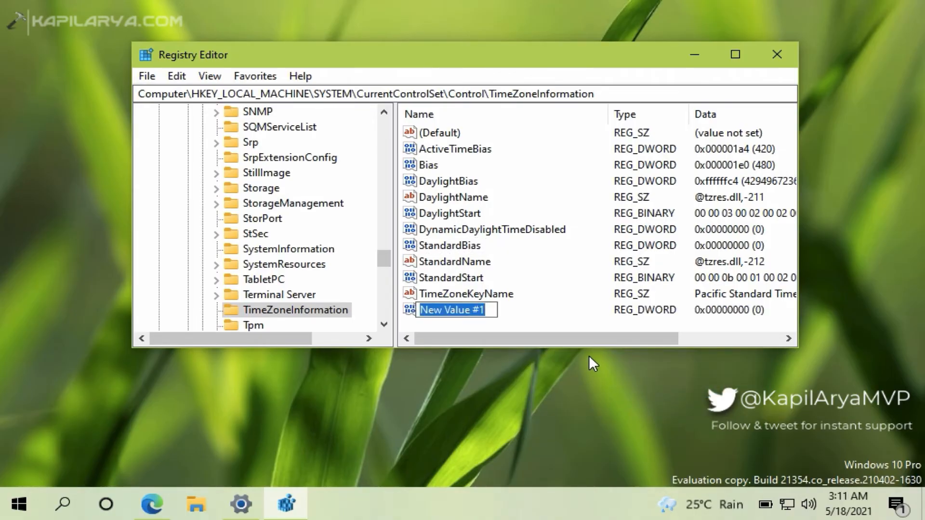
text(Real)
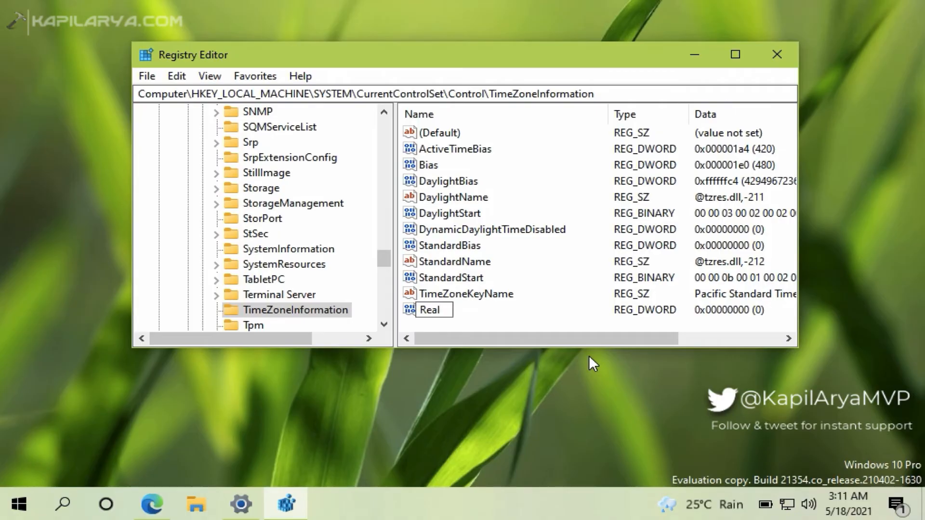
text(TimeI)
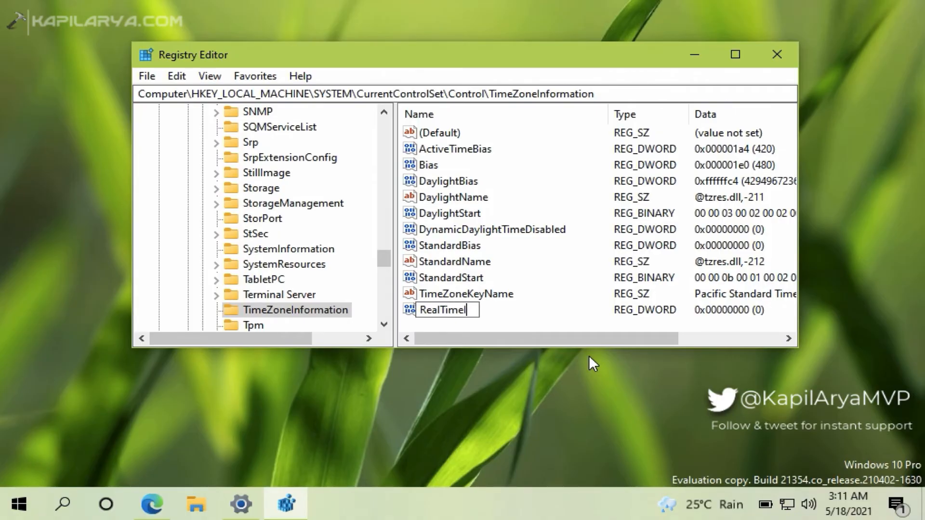
text(sUni)
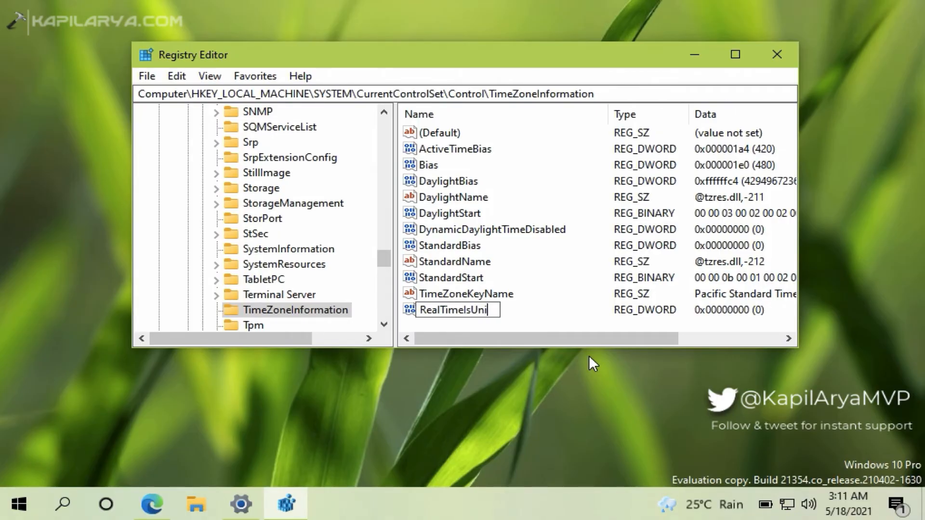
text(versal)
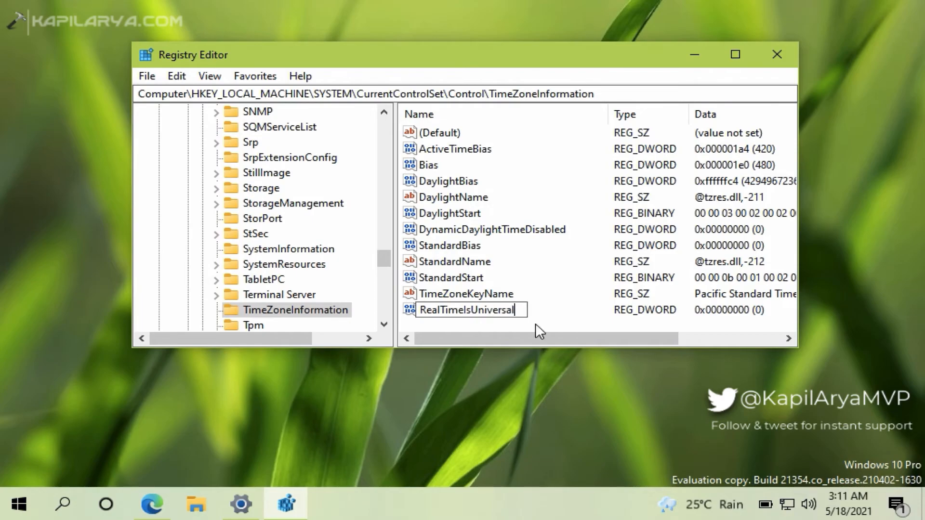
Give RealTimeIsUniversal value data 1 and verify the entry.
double_click(465, 309)
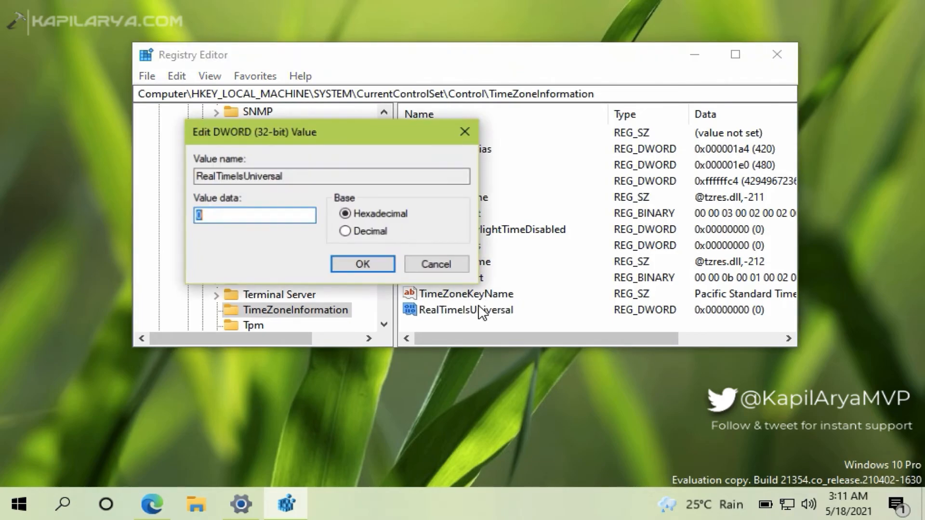
text(1)
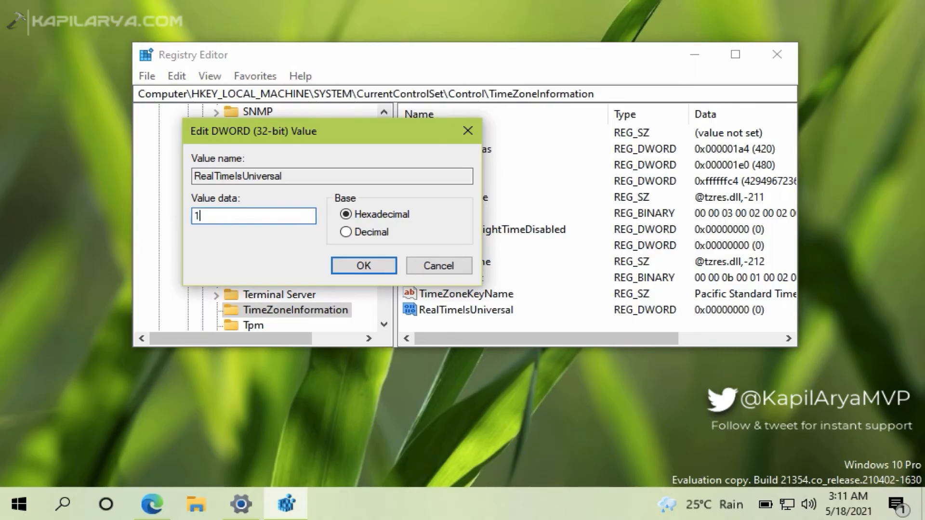
click(363, 266)
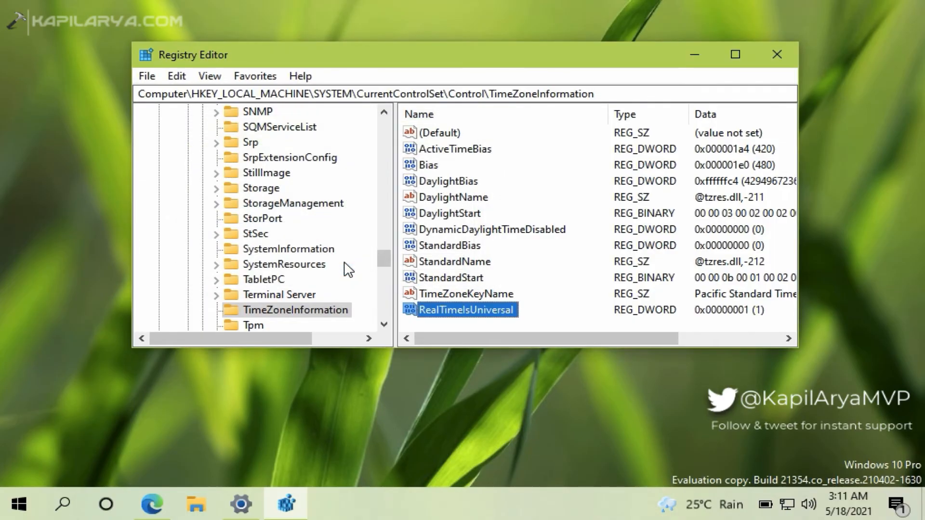
mouse_move(300, 298)
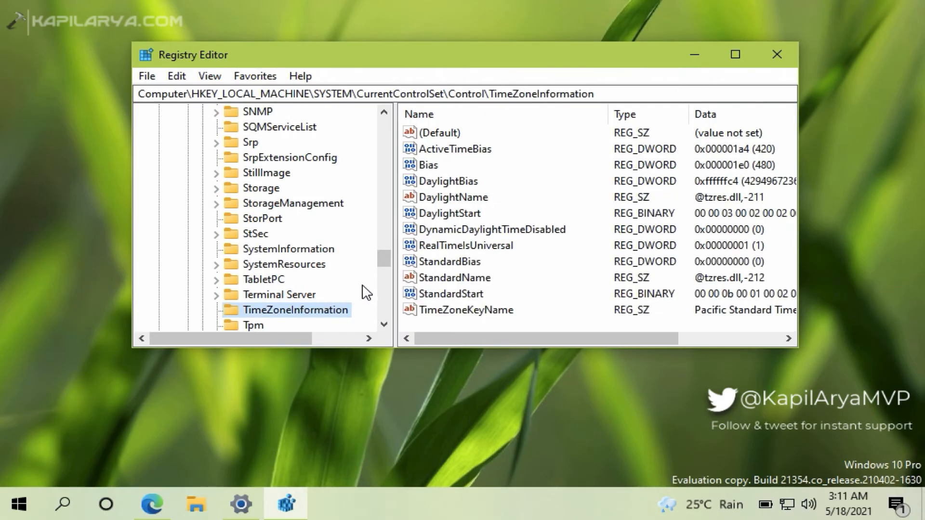
click(465, 246)
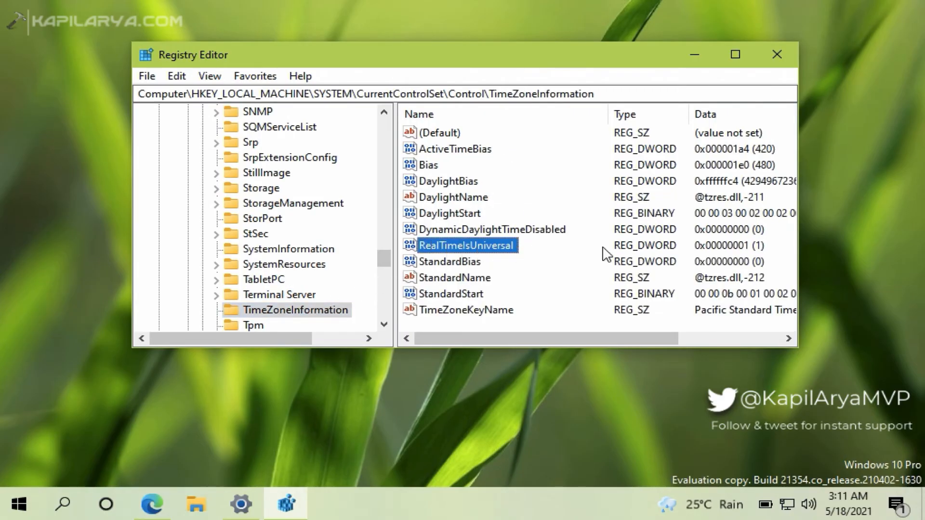
mouse_move(758, 255)
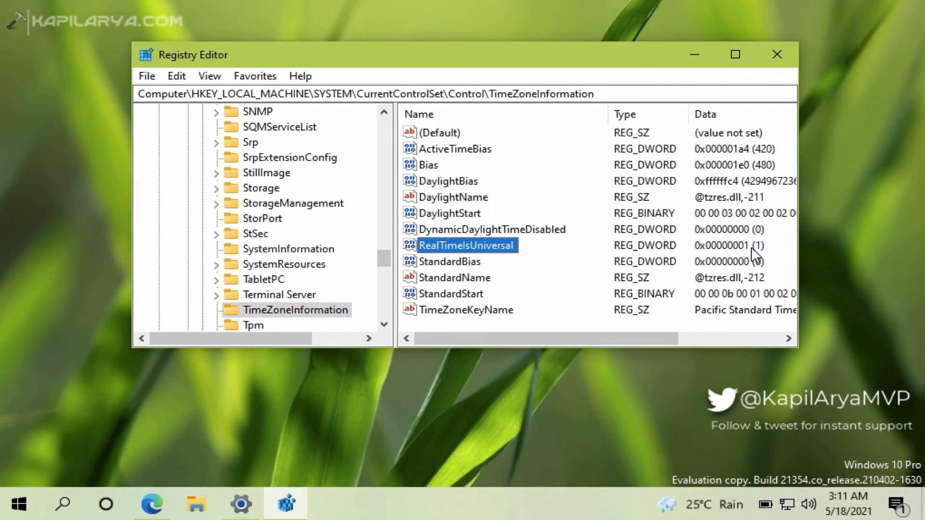
Close Registry Editor and restart the PC from the Start system menu.
click(777, 54)
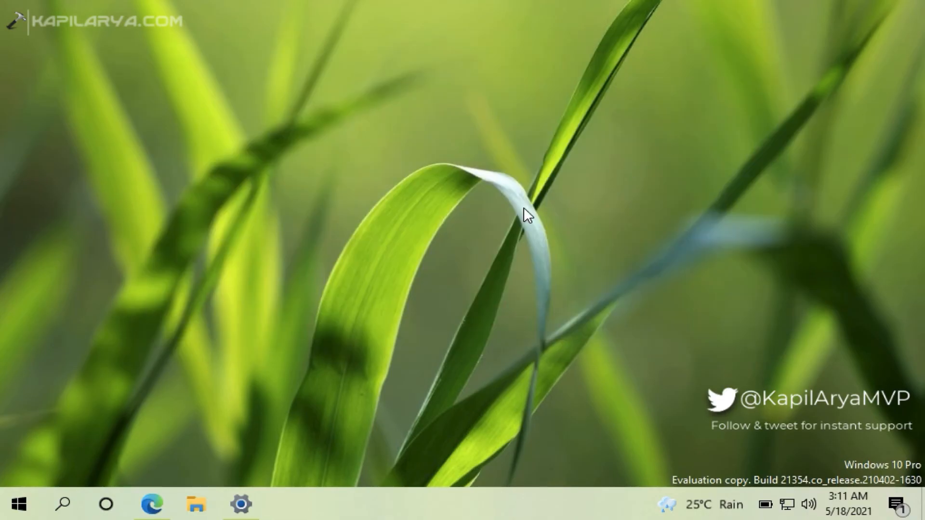
right_click(17, 504)
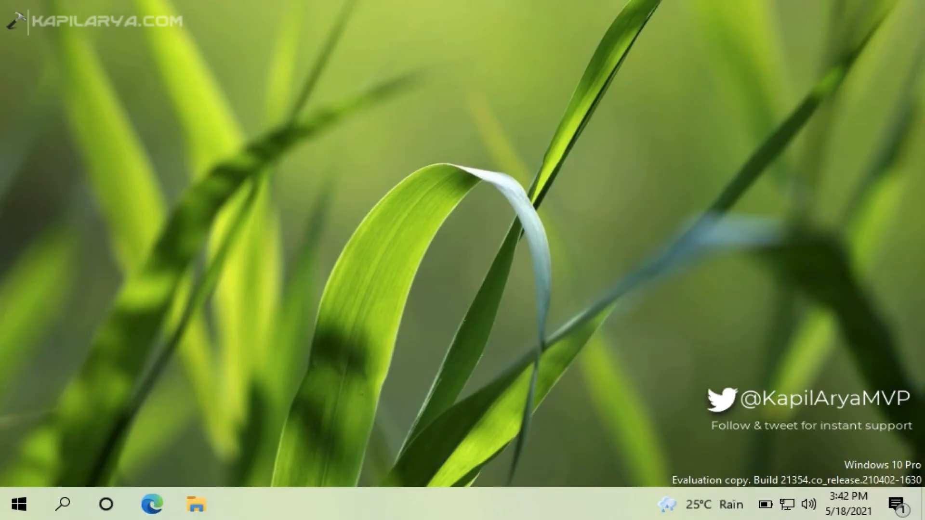
mouse_move(428, 249)
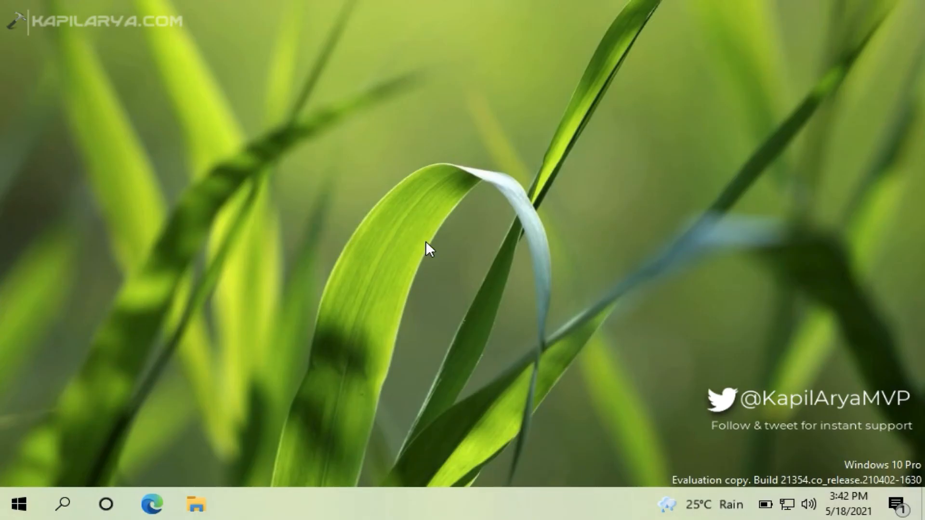
mouse_move(790, 443)
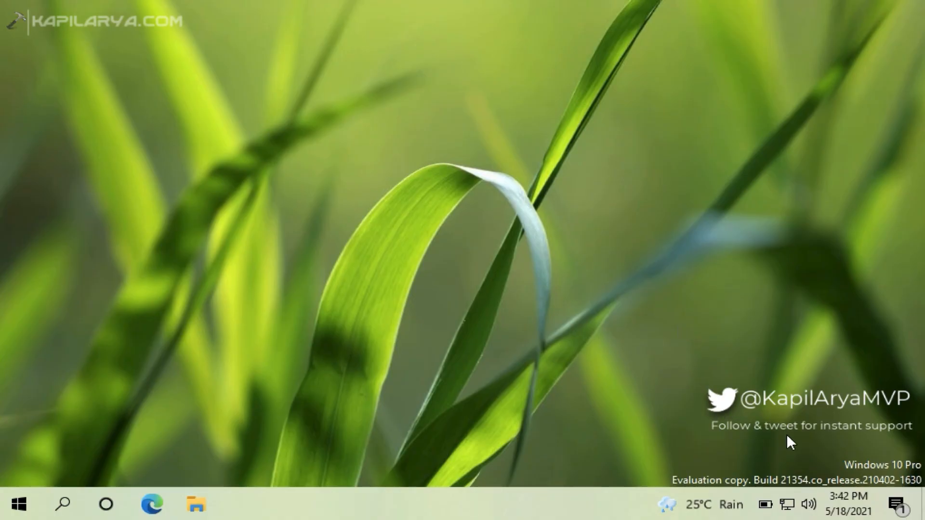
mouse_move(846, 506)
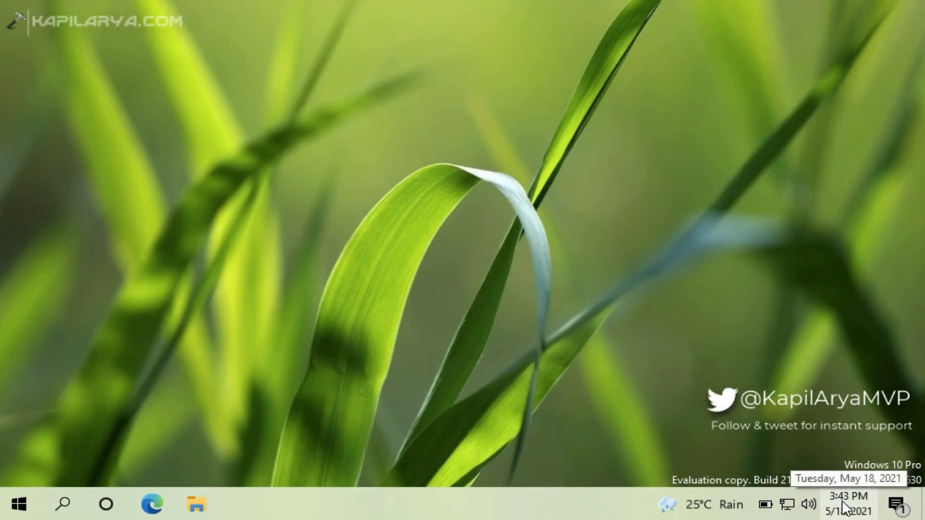